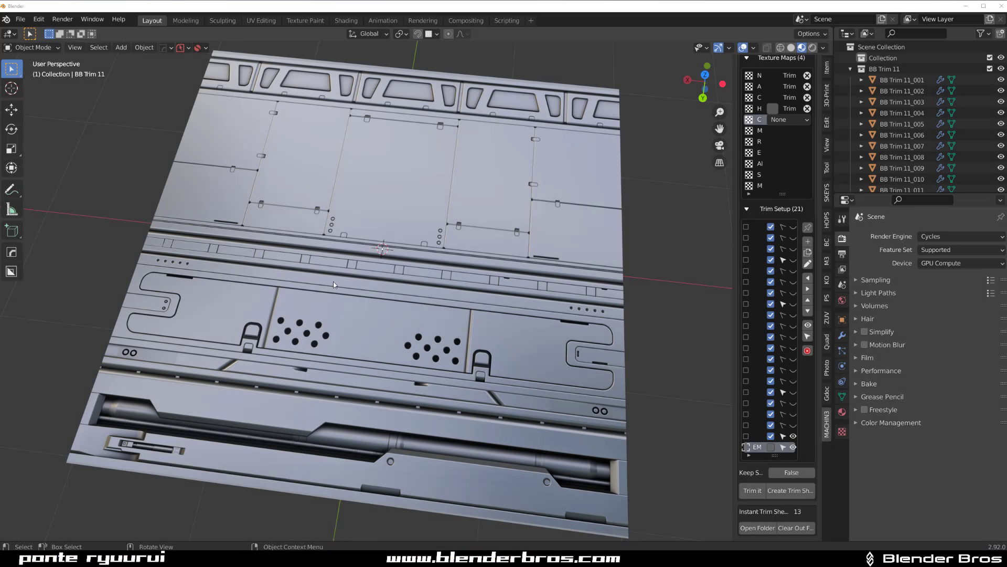
pyautogui.moveTo(330, 339)
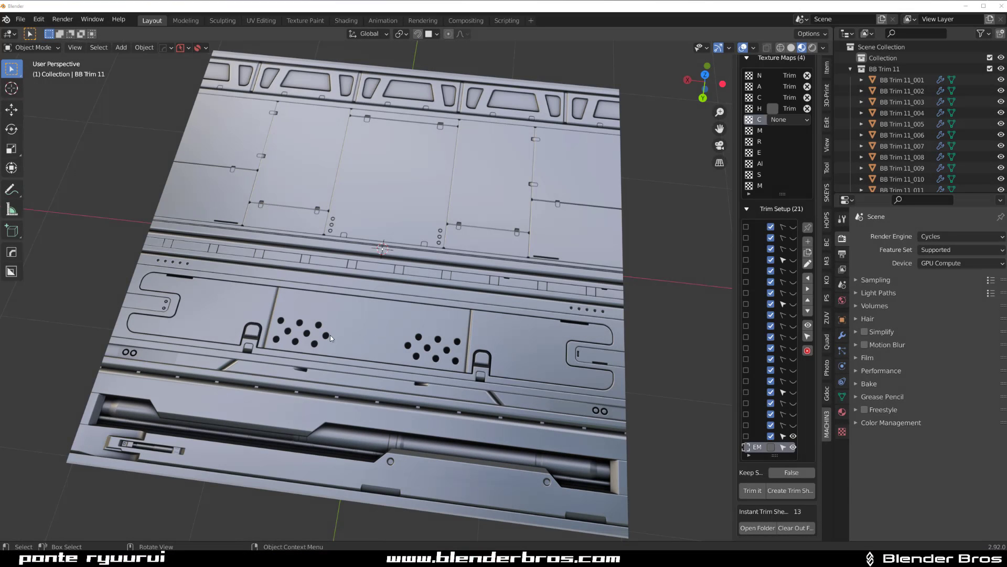
pyautogui.moveTo(338, 330)
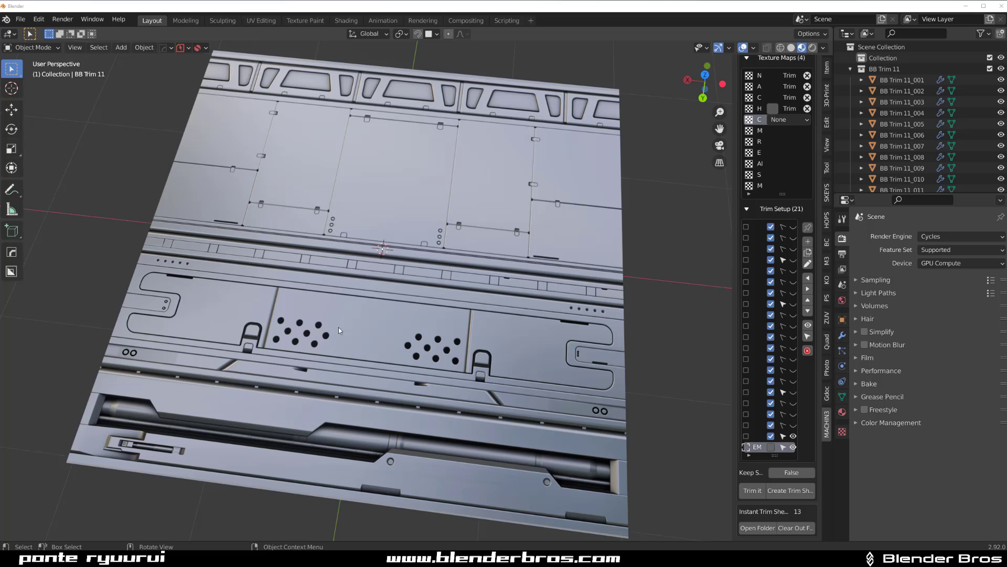
pyautogui.moveTo(552, 311)
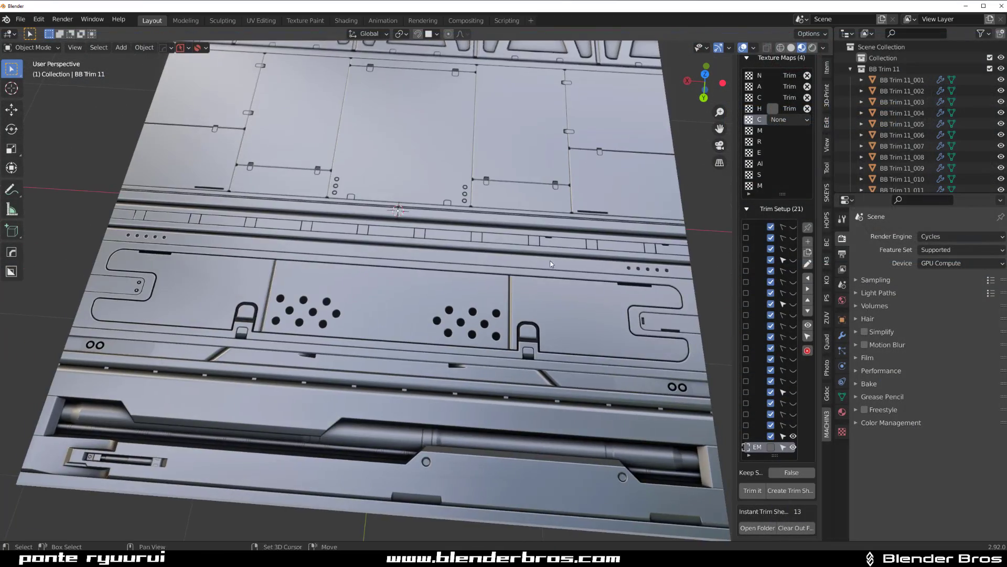
# - Pan and scroll across the trim 13 FINAL GEO geometry to bring up the HOps Workflow settings
pyautogui.moveTo(550, 264); pyautogui.dragTo(437, 327)
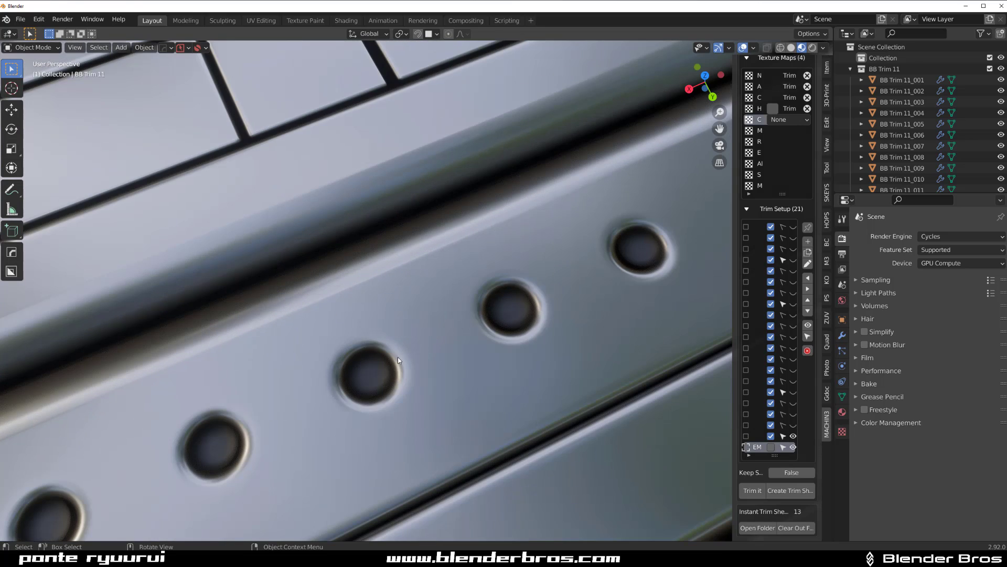
pyautogui.scroll(-3)
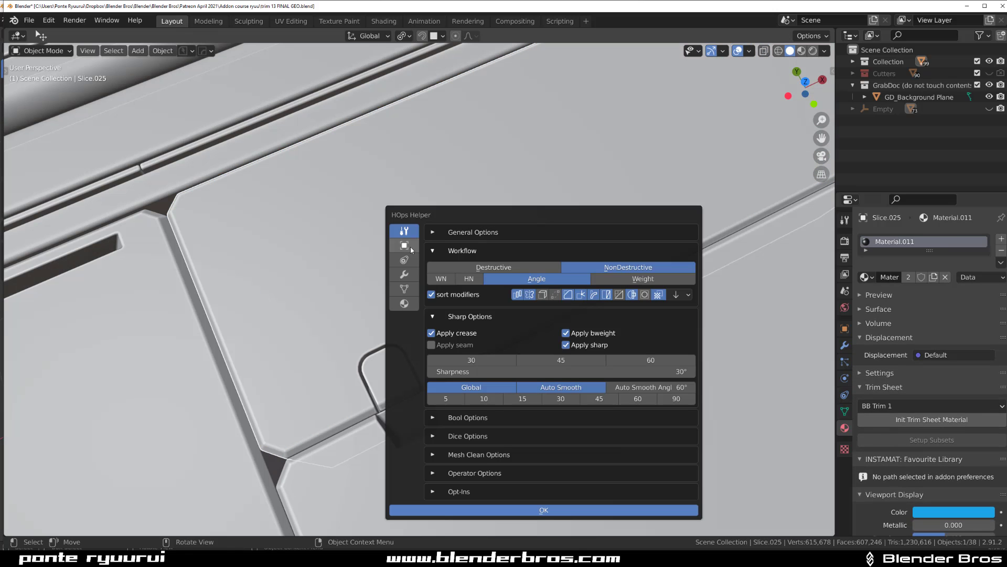
# - Review the slice's 9-segment angle-limited Bevel and Weighted Normal modifiers, then confirm
pyautogui.click(404, 274)
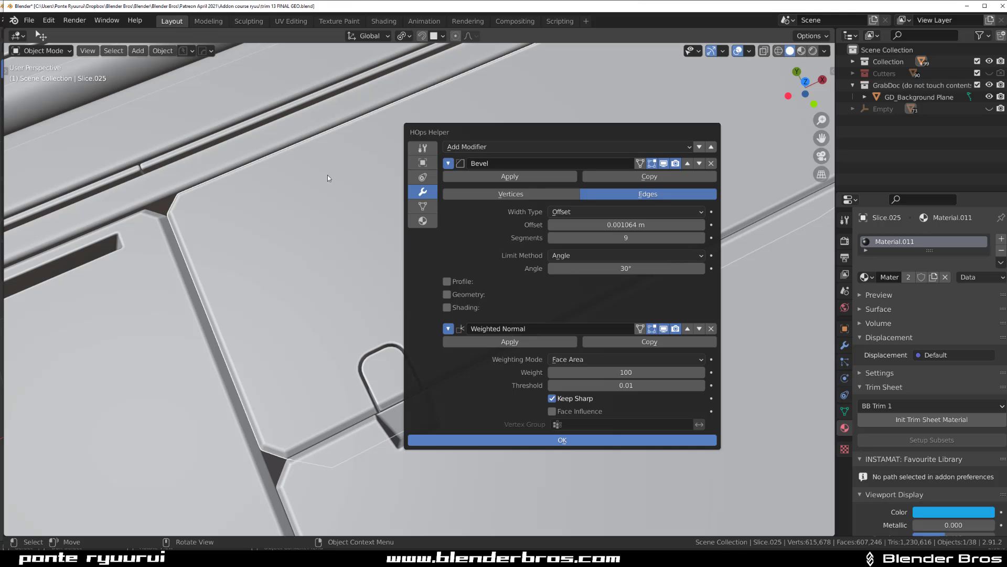
pyautogui.click(561, 440)
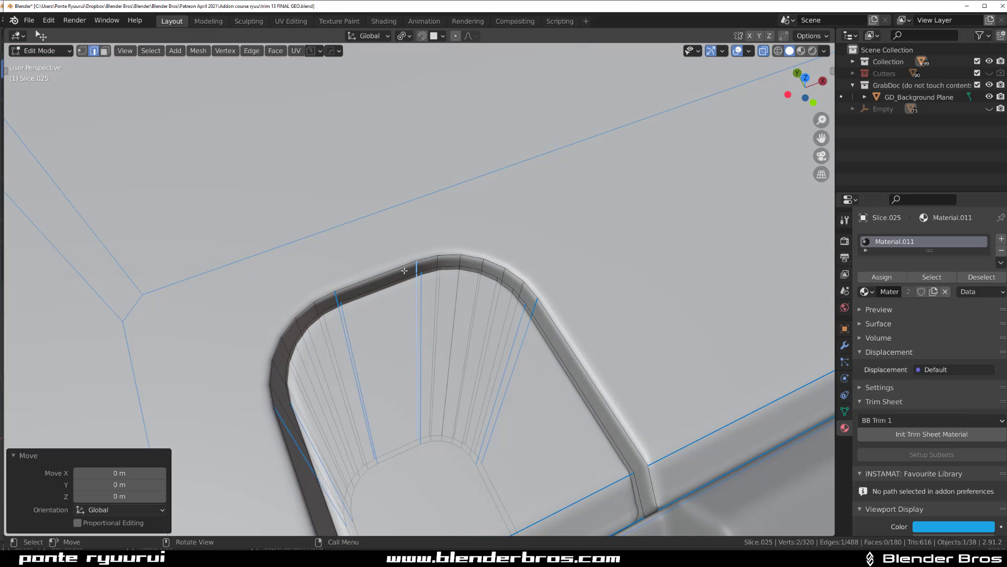
# - Inspect the rounded handle cutout's edge loops in Edit Mode, then return to Object Mode
pyautogui.press('Tab')
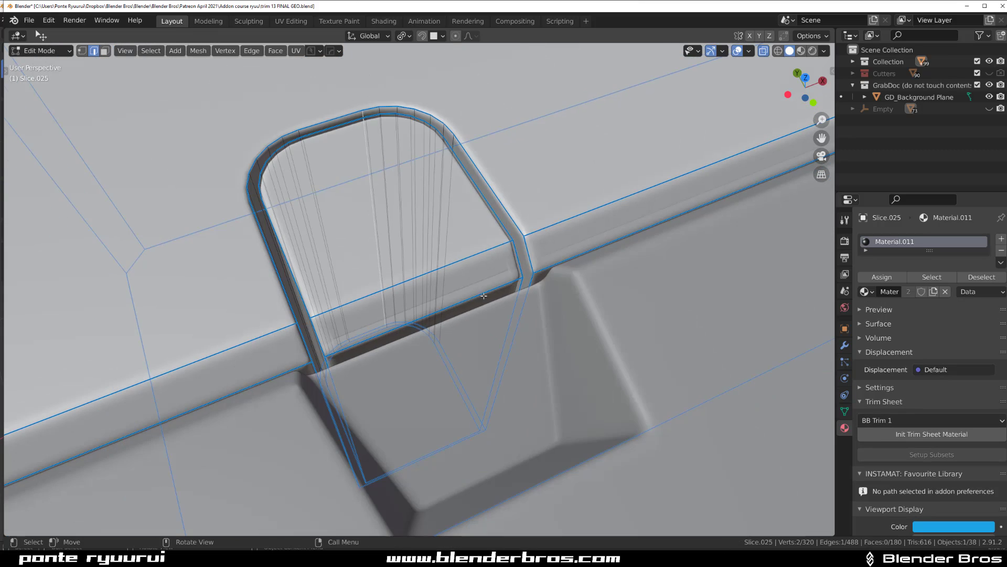
pyautogui.press('Tab')
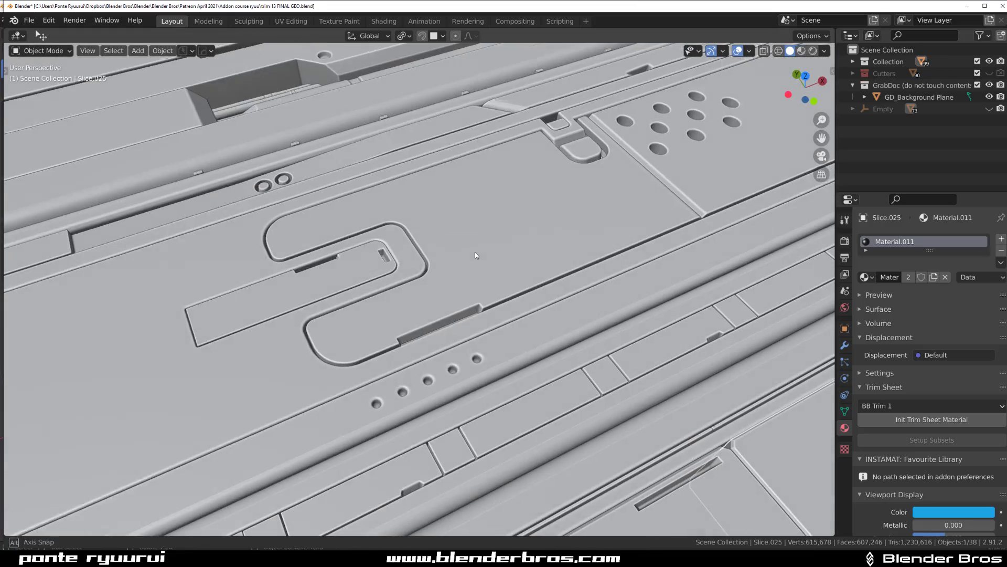
# - In the slice's Bevel modifier, enable Shading with Face Strength set to Affected
pyautogui.press('Tab')
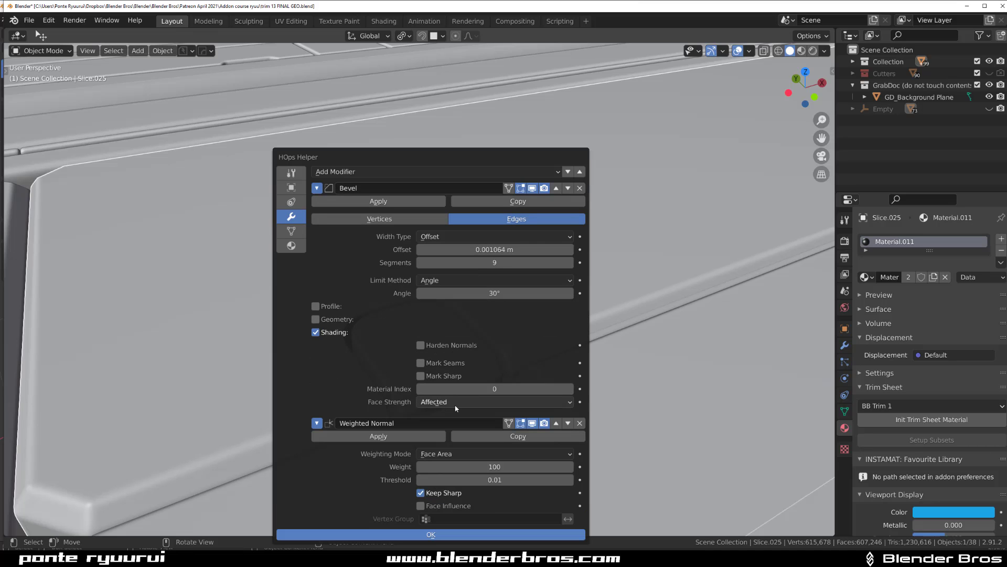
pyautogui.click(430, 534)
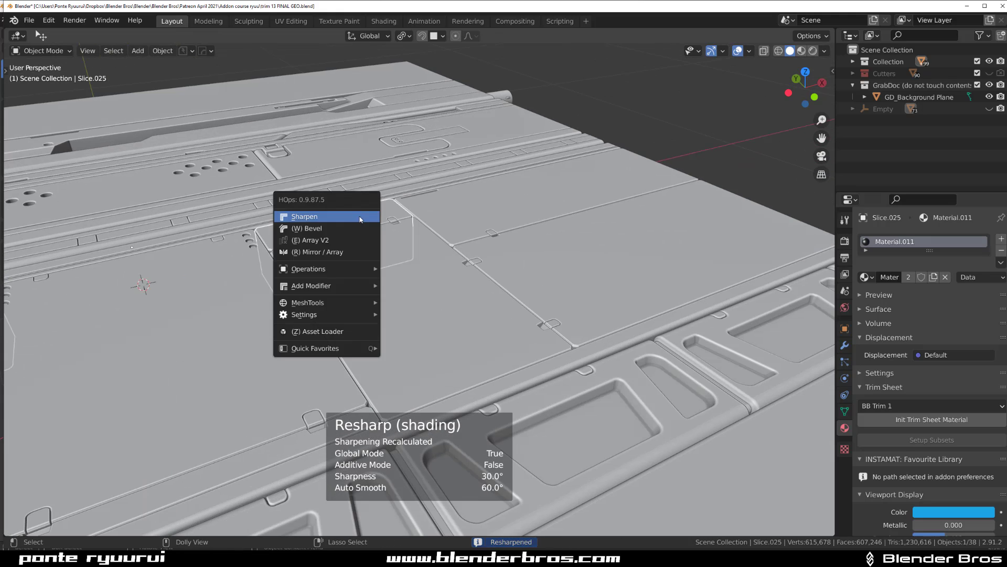
# - Run HOps Sharpen on the main panel with 30° sharpness and 60° auto smooth
pyautogui.click(304, 216)
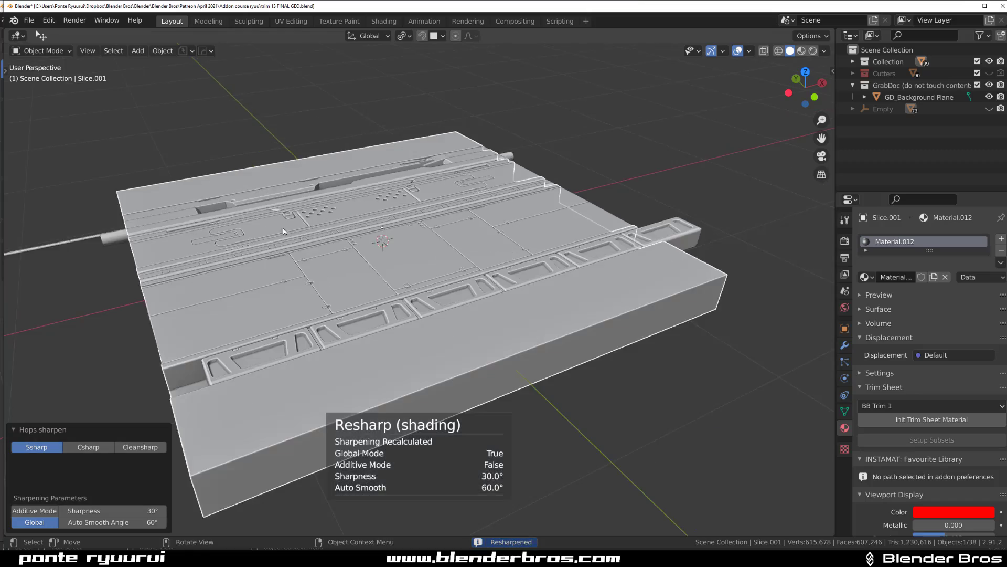
pyautogui.scroll(-3)
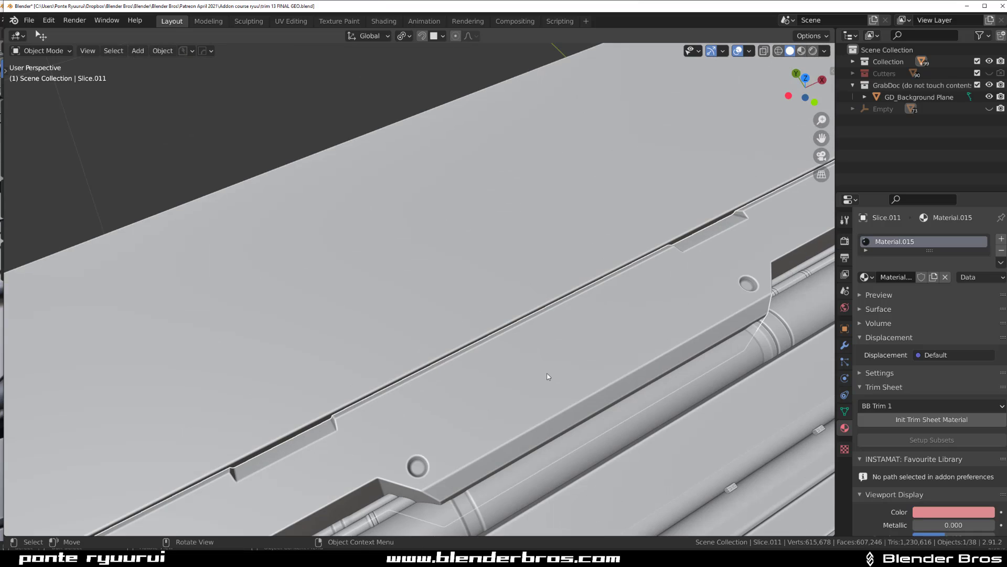
# - Inspect Slice.011's stray edges, re-sharpen it, and return to Edit Mode around its slot
pyautogui.press('Tab')
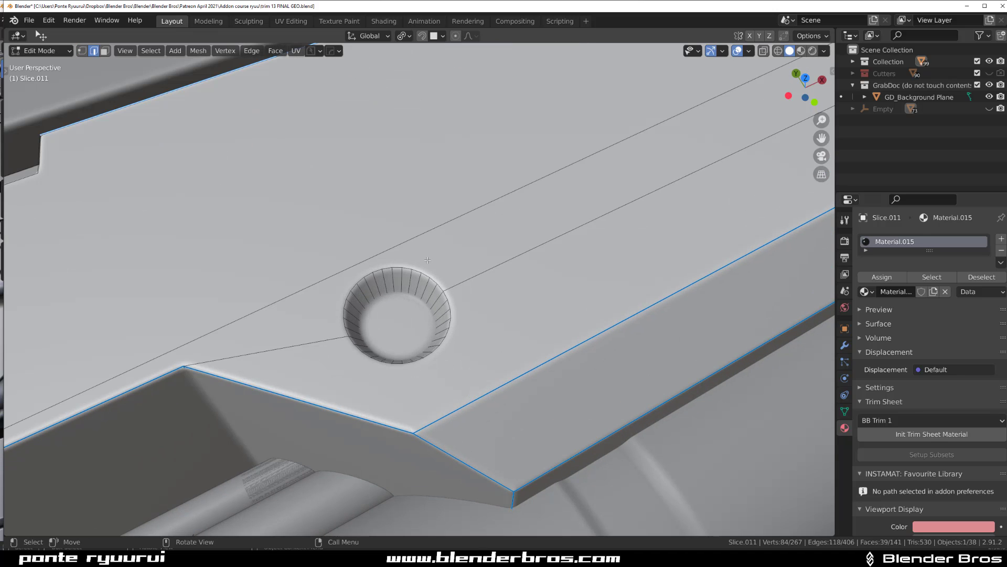
pyautogui.press('Tab')
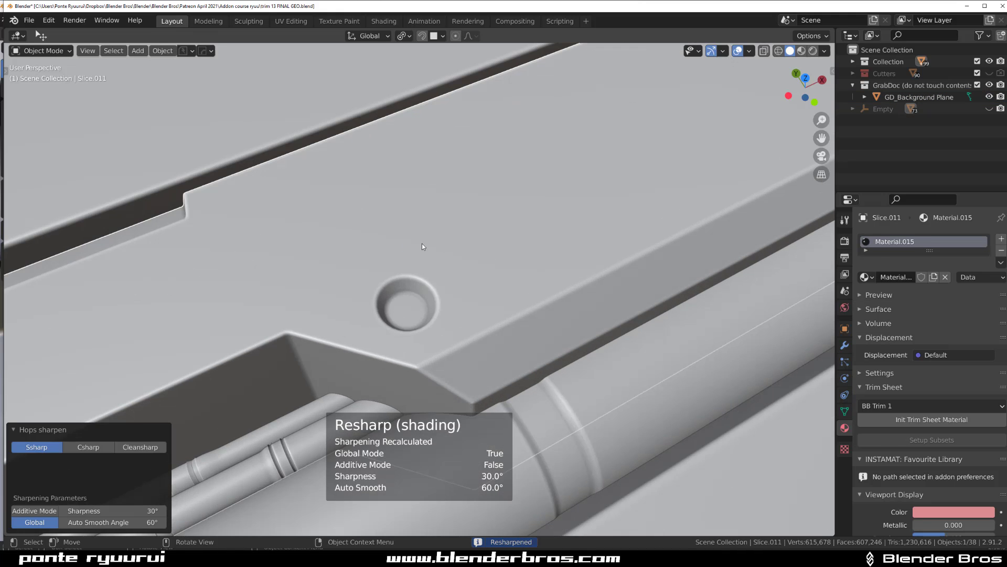
pyautogui.press('Tab')
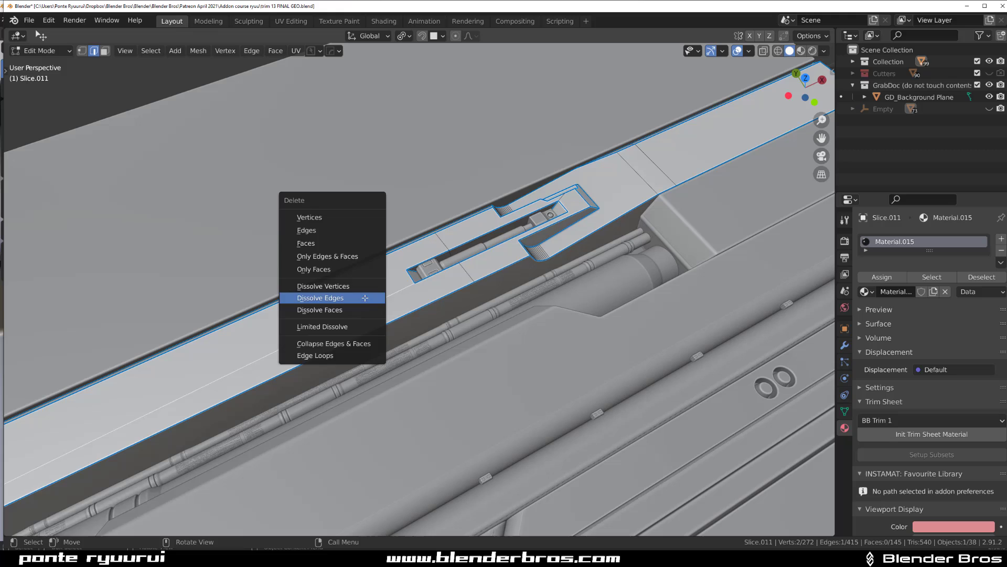
# - Dissolve the stray edges around the strip piece's slot and round hole
pyautogui.click(320, 298)
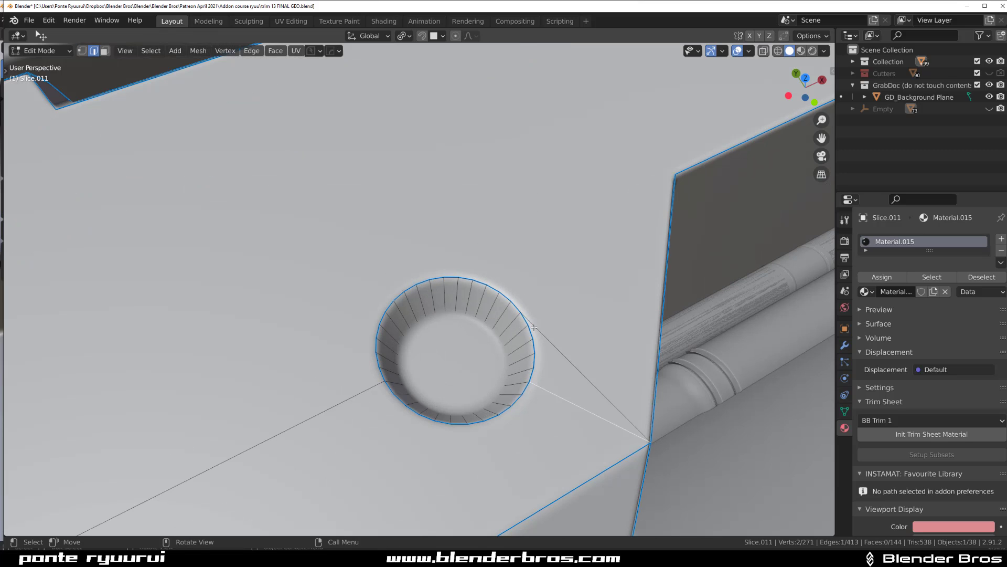
pyautogui.press('X')
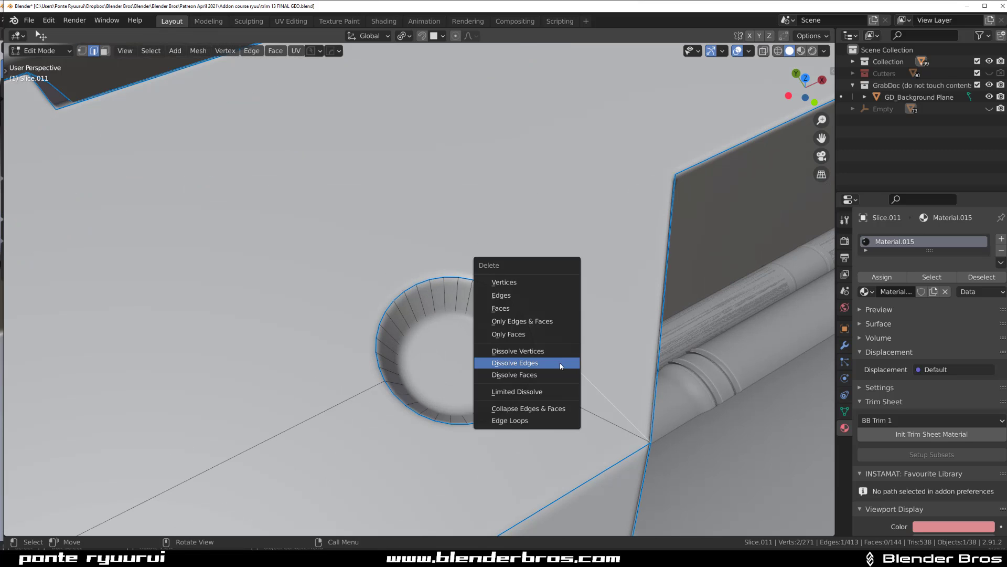
pyautogui.click(515, 362)
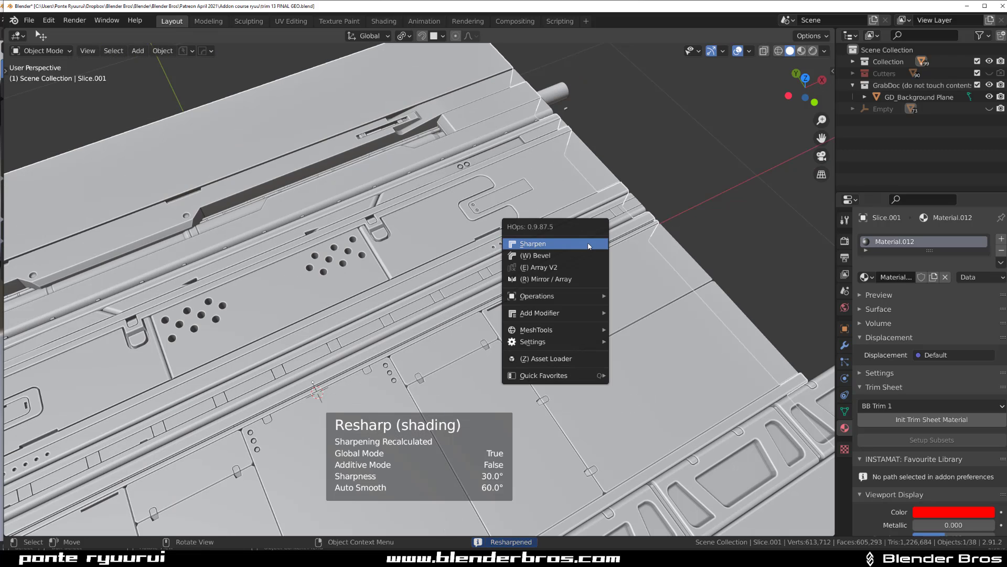
# - Run HOps Sharpen on the main trim panel again
pyautogui.click(533, 243)
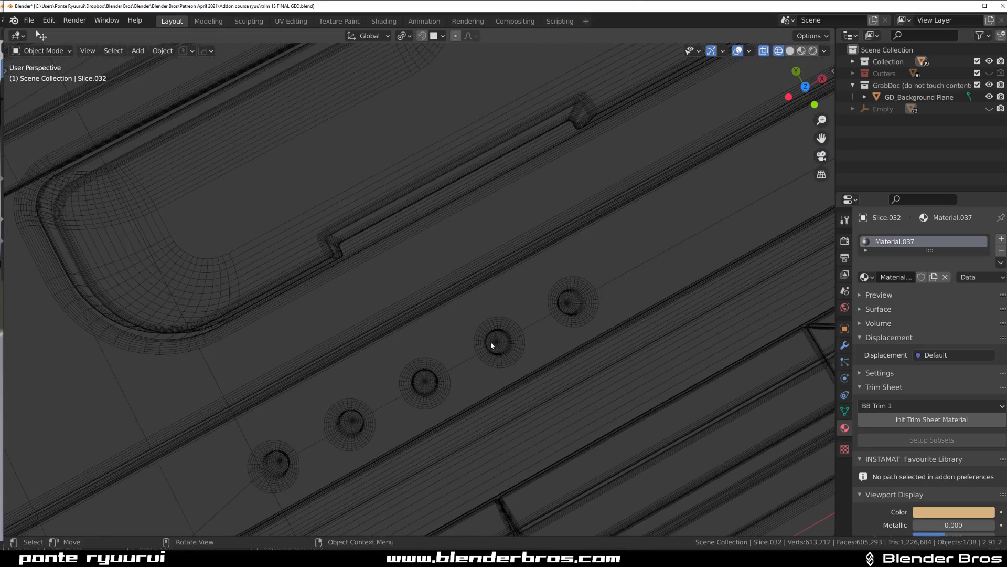
# - Deselect everything and isolate Slice.001 with its row of round holes in Local View
pyautogui.scroll(-3)
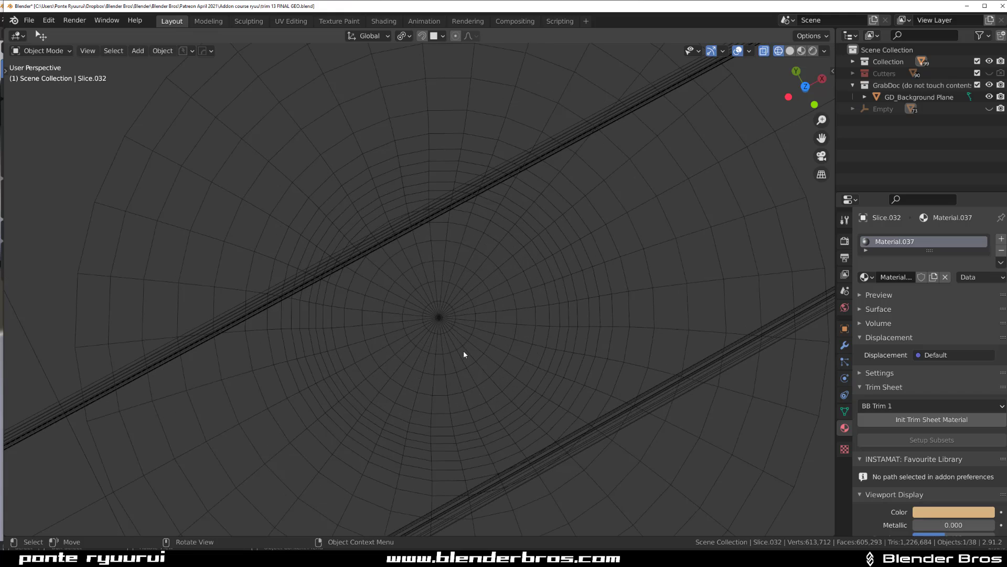
pyautogui.press('Tab')
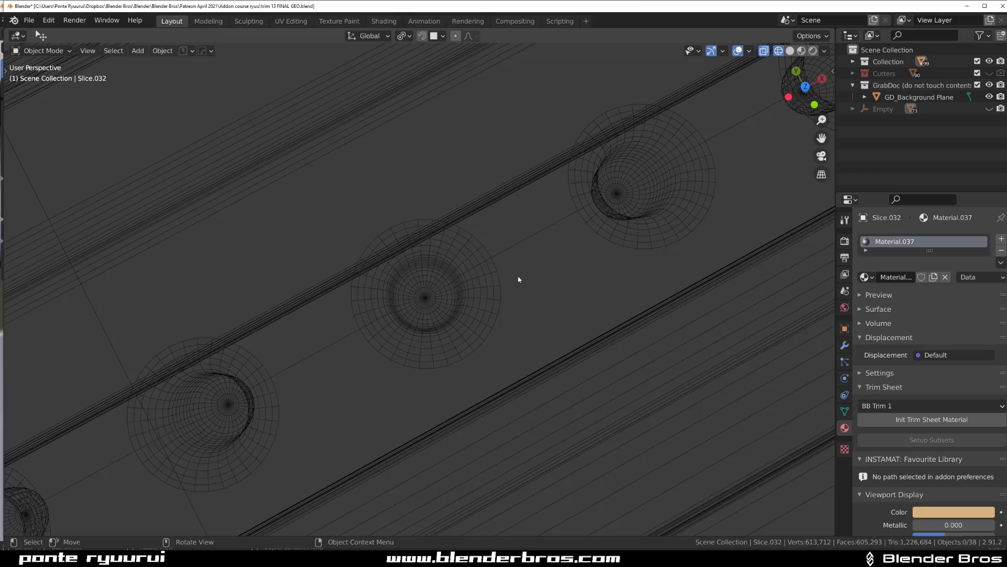
pyautogui.moveTo(529, 294)
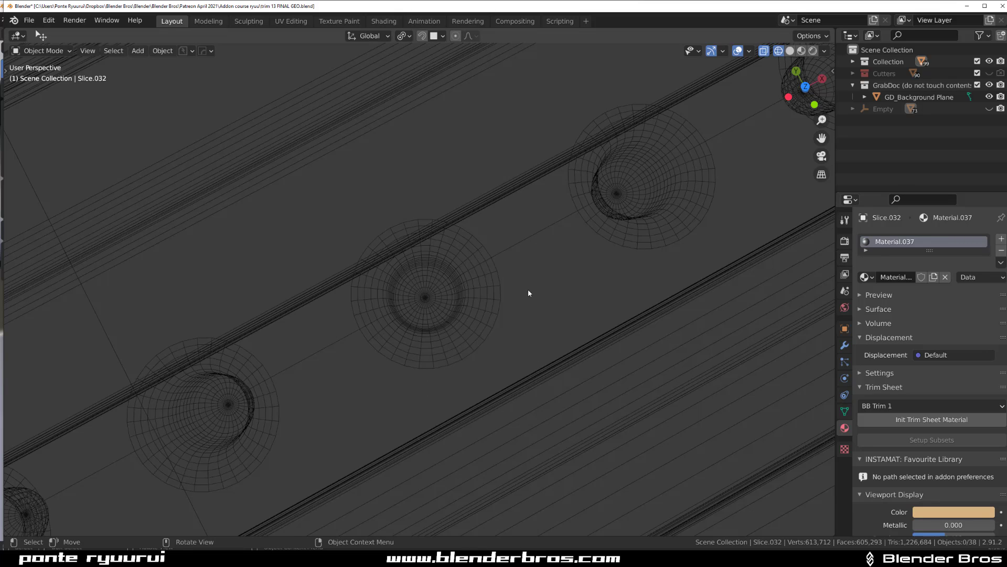
pyautogui.press('Tab')
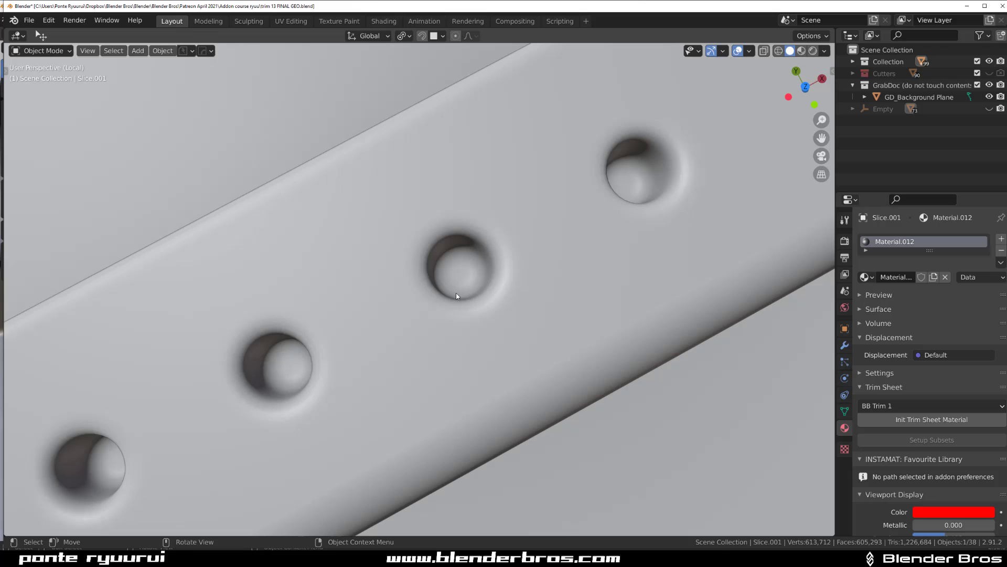
pyautogui.moveTo(473, 296)
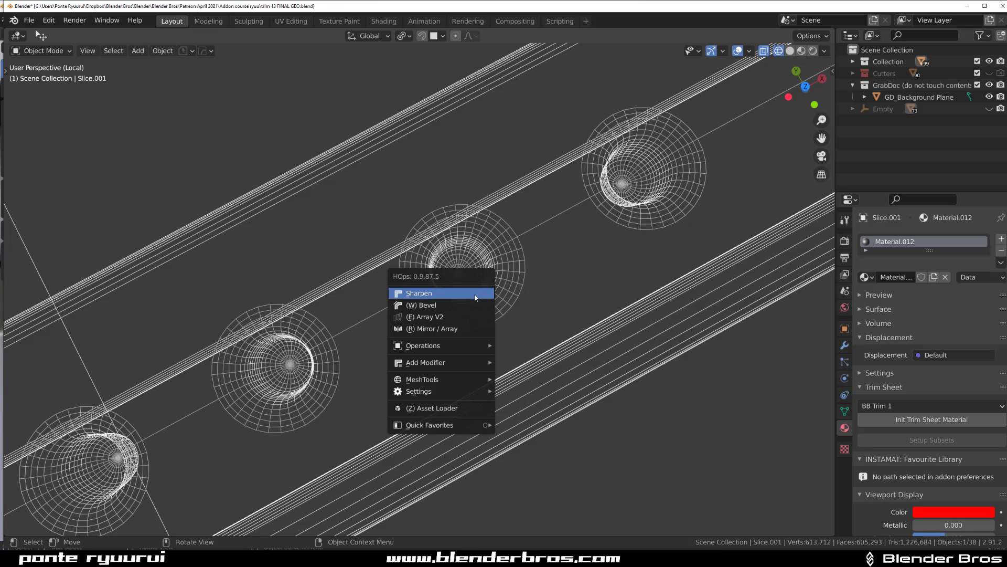
# - Run HOps Sharpen on the isolated Slice.001 hole piece
pyautogui.click(422, 304)
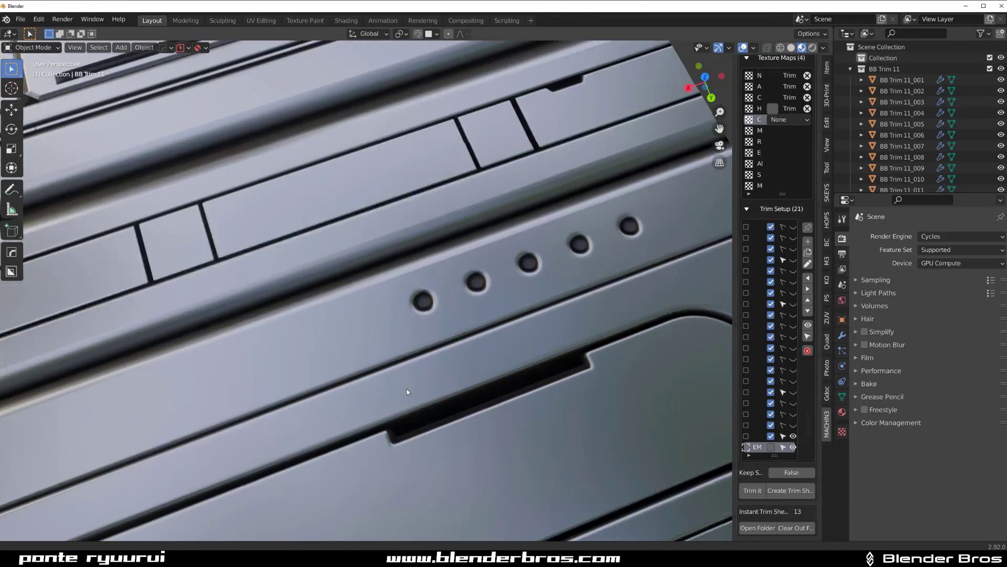
# - Scroll the viewport over Slice.018 in the trim 13 FINAL GEO file
pyautogui.scroll(3)
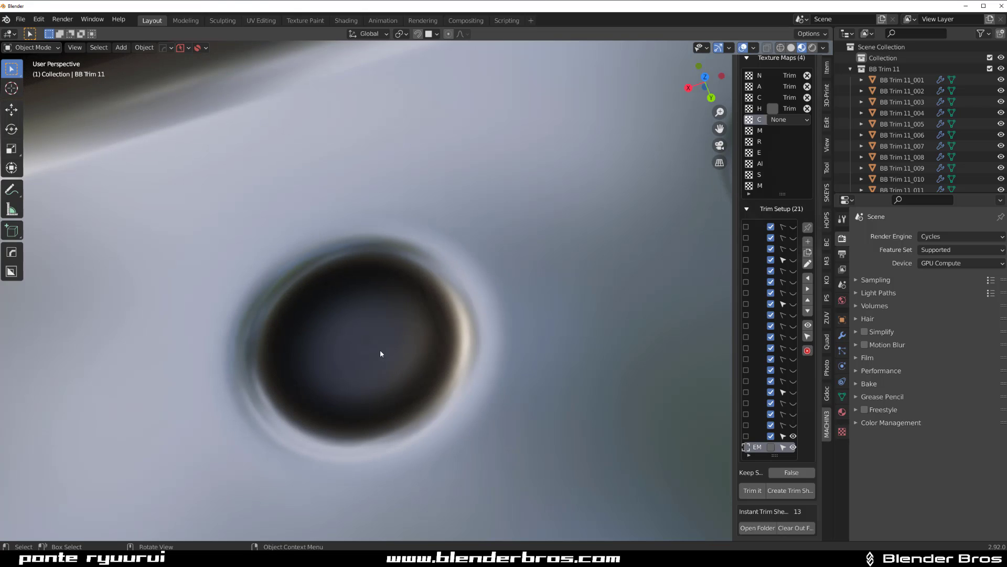
pyautogui.moveTo(403, 349)
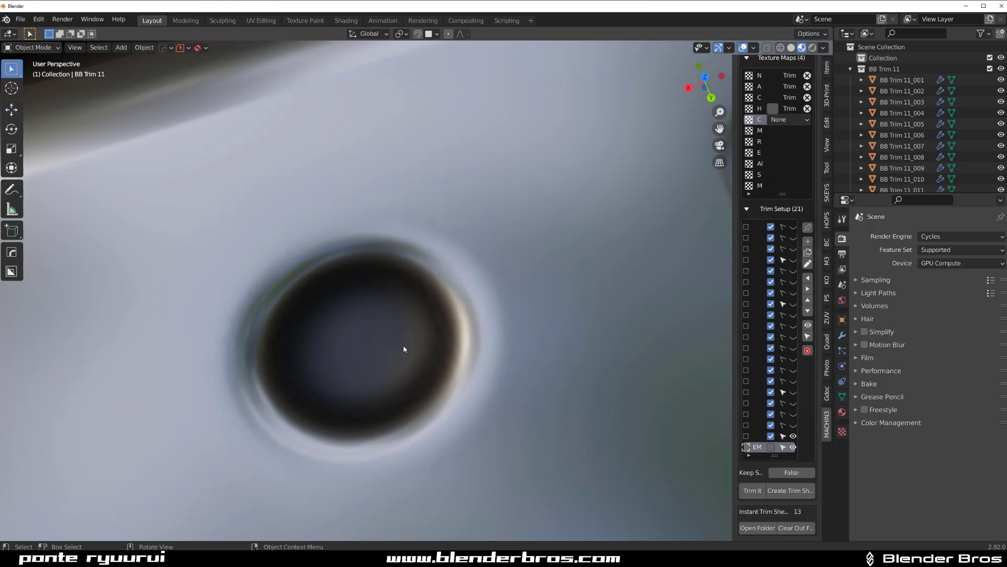
pyautogui.scroll(-3)
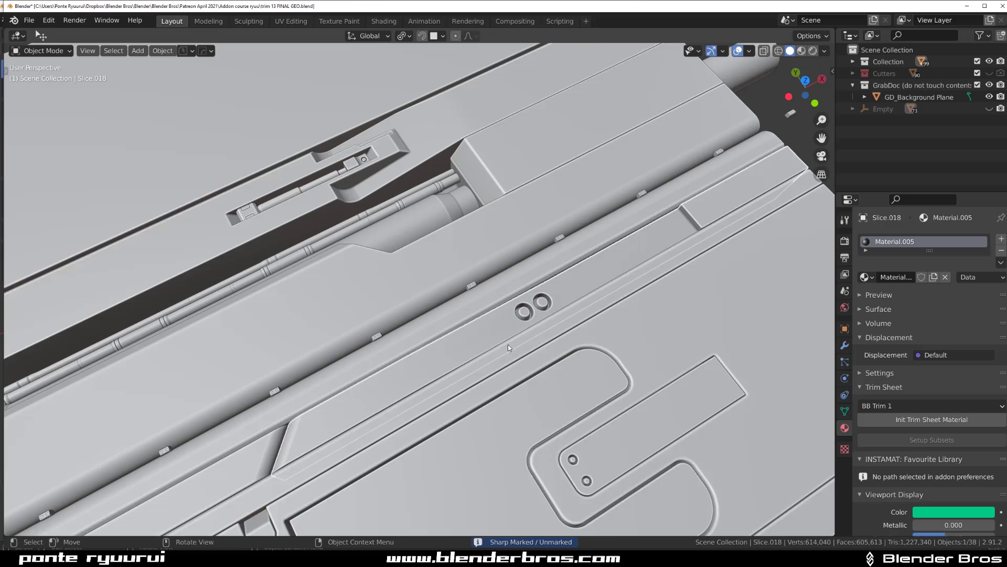
# - Check the HOps Helper sharp options, then mark the raised panel's selected edges sharp
pyautogui.press('Tab')
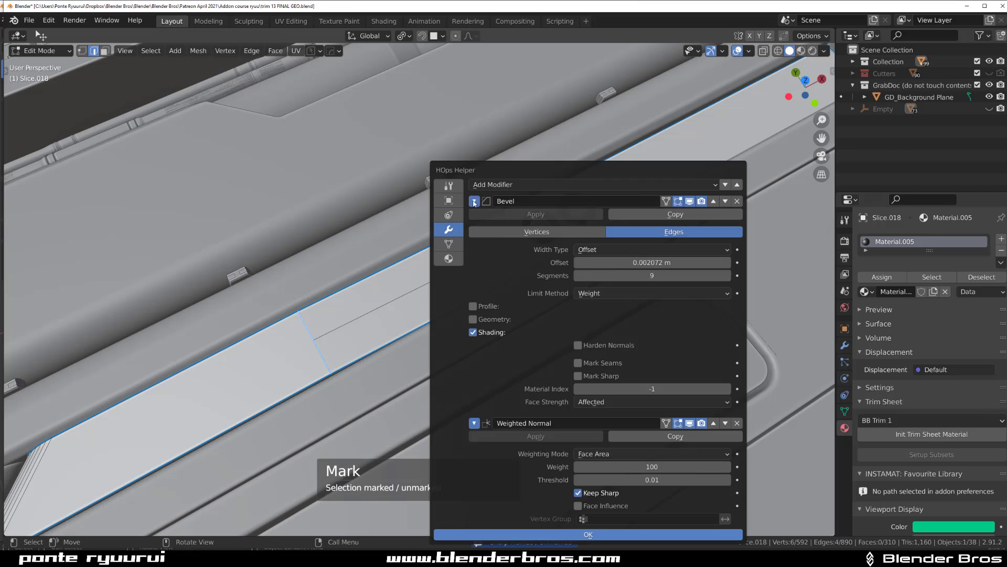
pyautogui.click(448, 186)
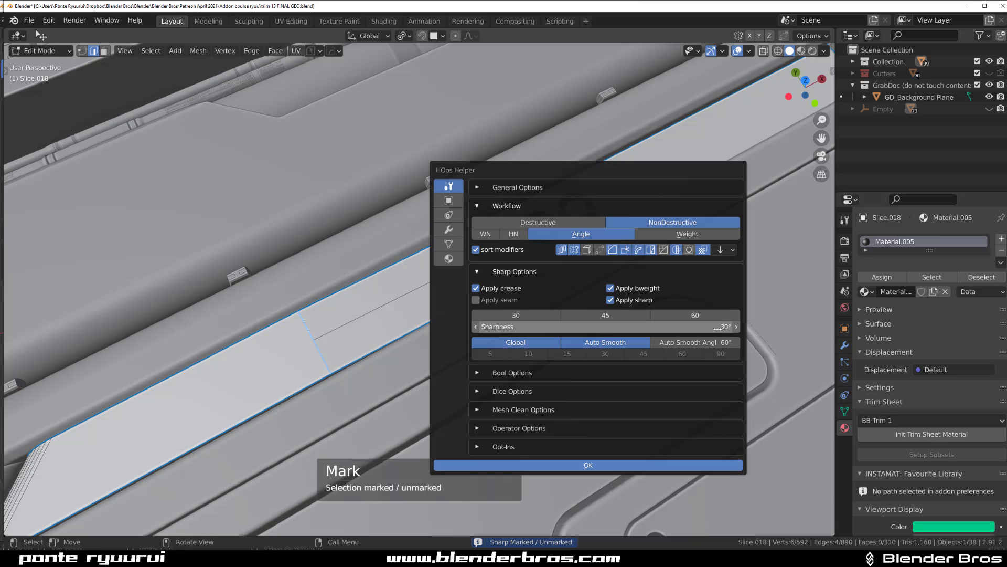
pyautogui.moveTo(724, 326)
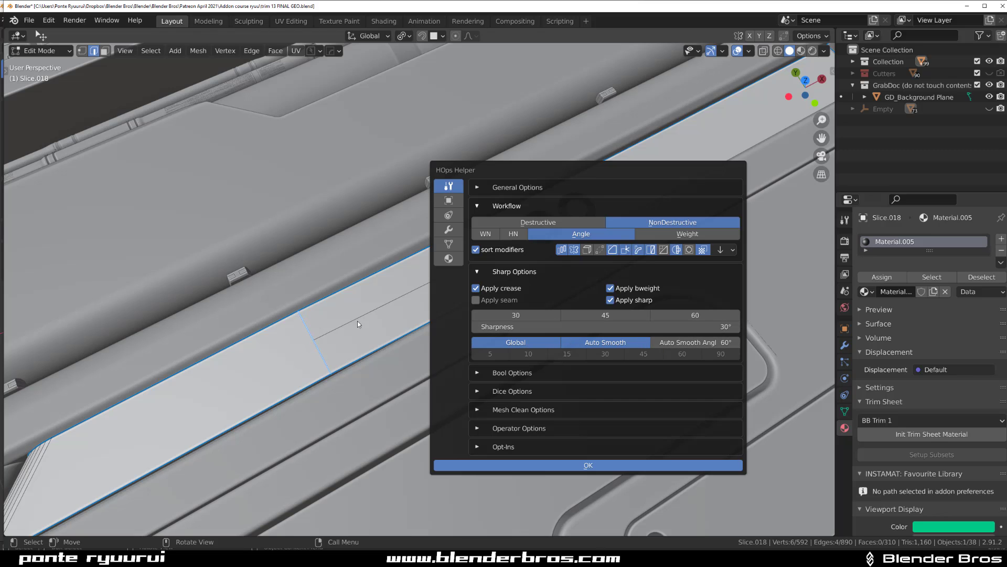
pyautogui.moveTo(355, 282)
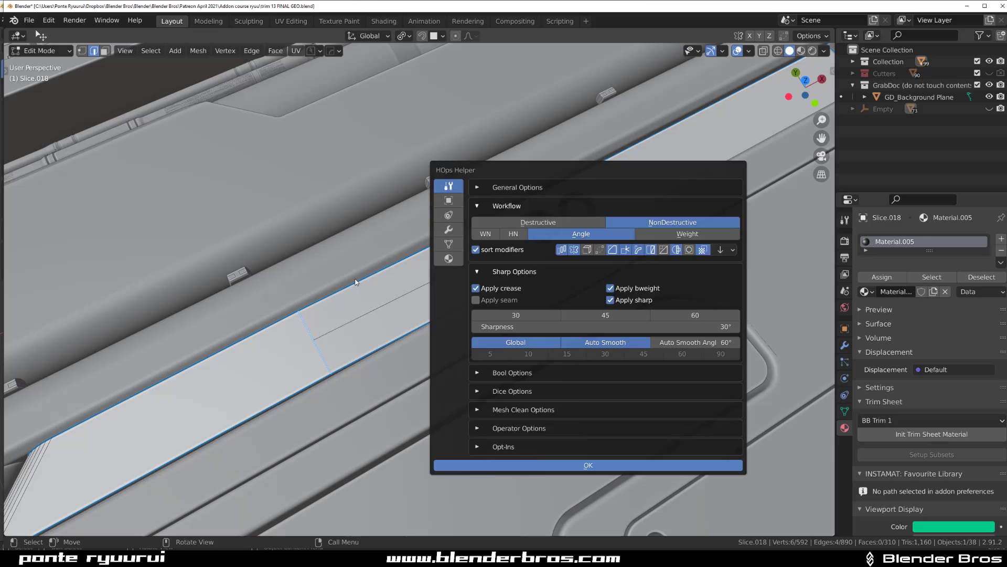
pyautogui.click(587, 465)
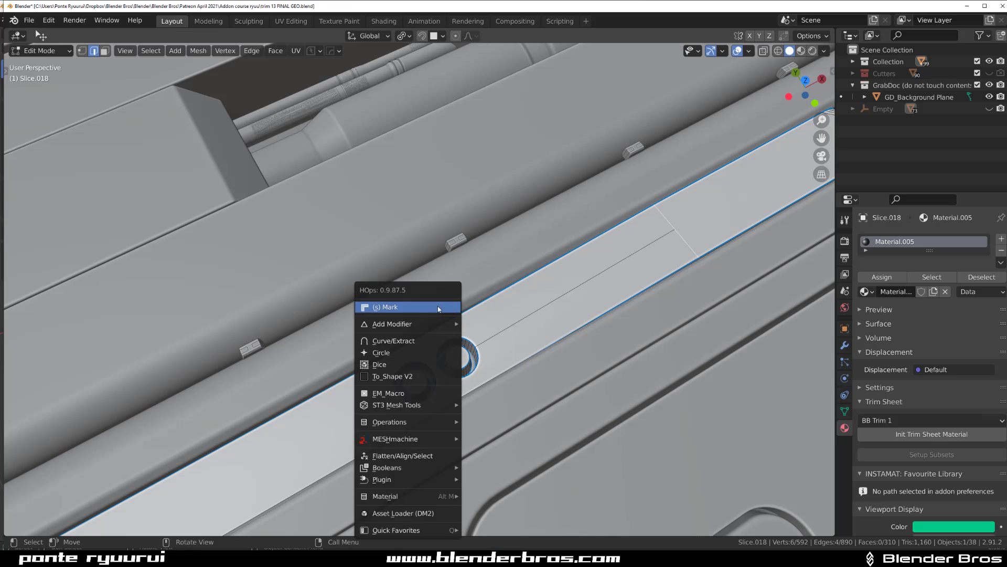
pyautogui.click(386, 306)
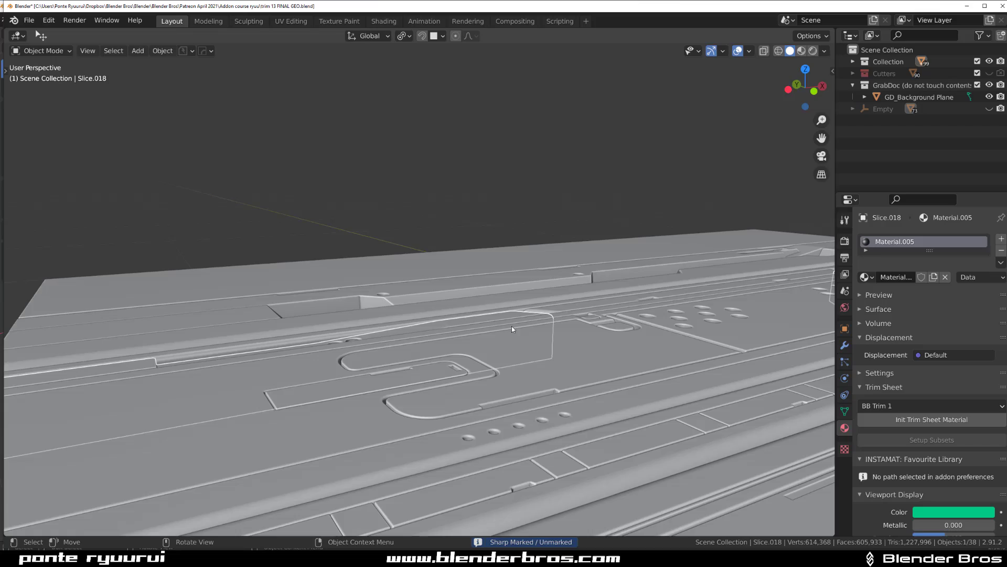
# - Mark the remaining panel edges sharp and save as trim 14 FINAL GEO
pyautogui.press('Tab')
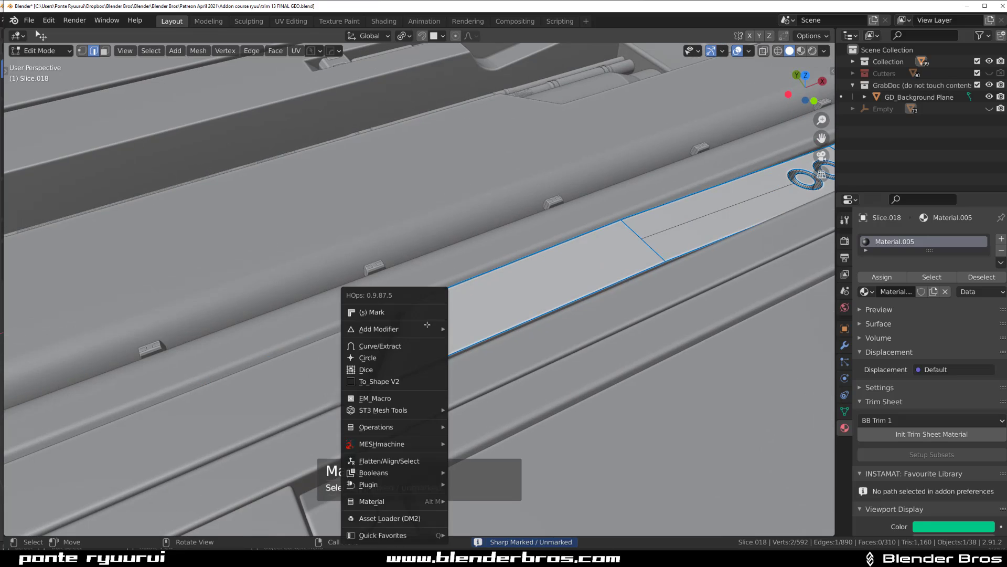
pyautogui.click(372, 312)
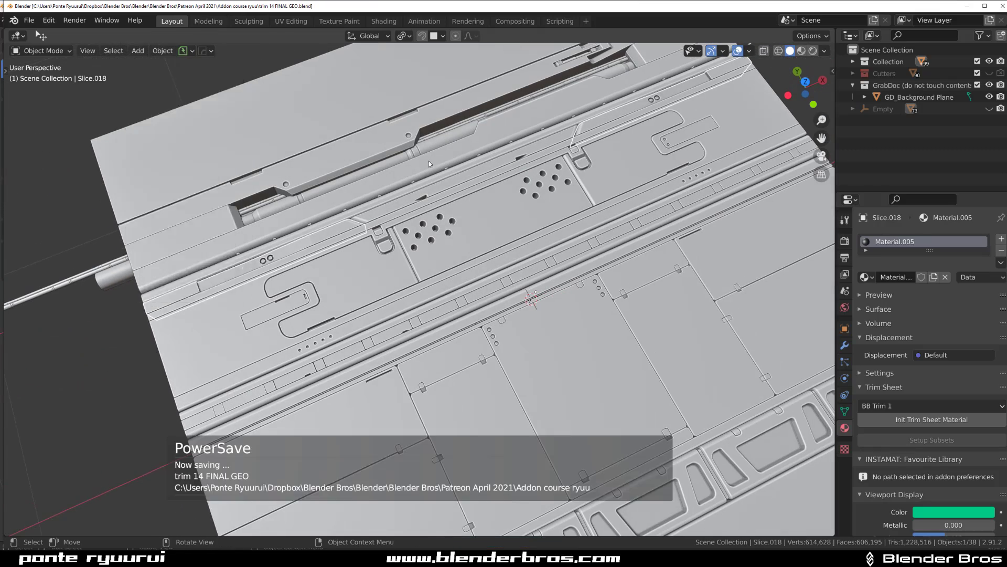
pyautogui.press('7')
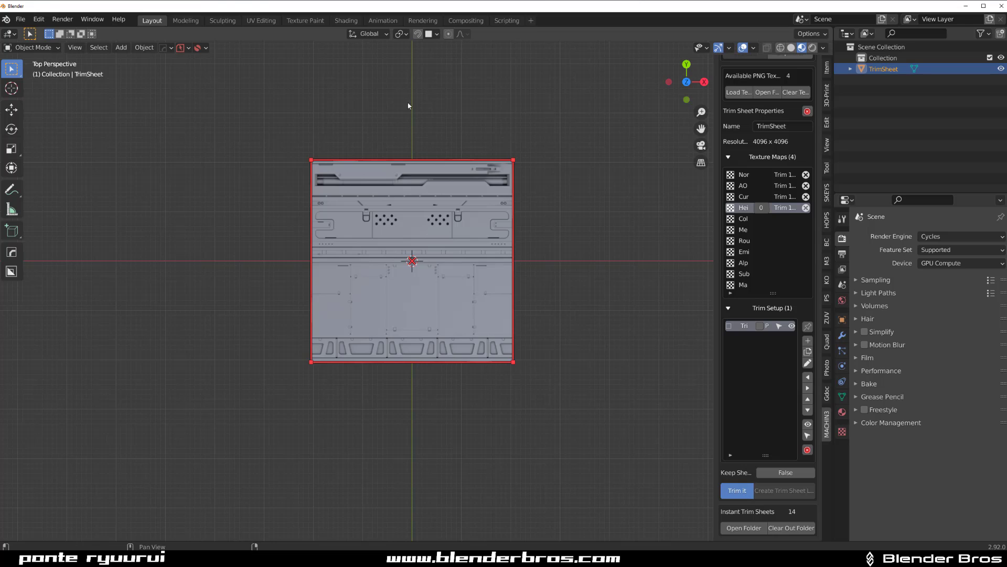
pyautogui.moveTo(557, 281)
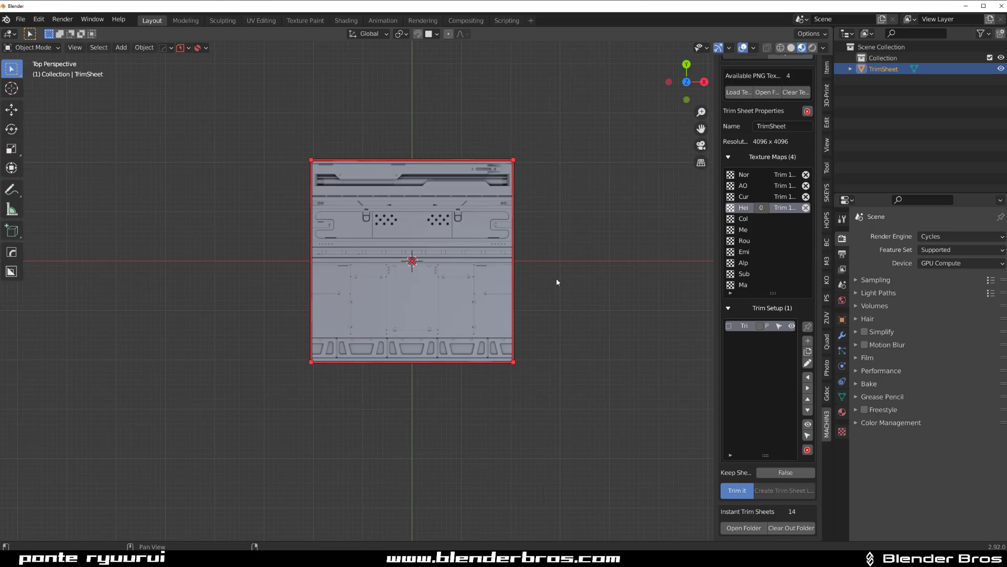
pyautogui.moveTo(535, 338)
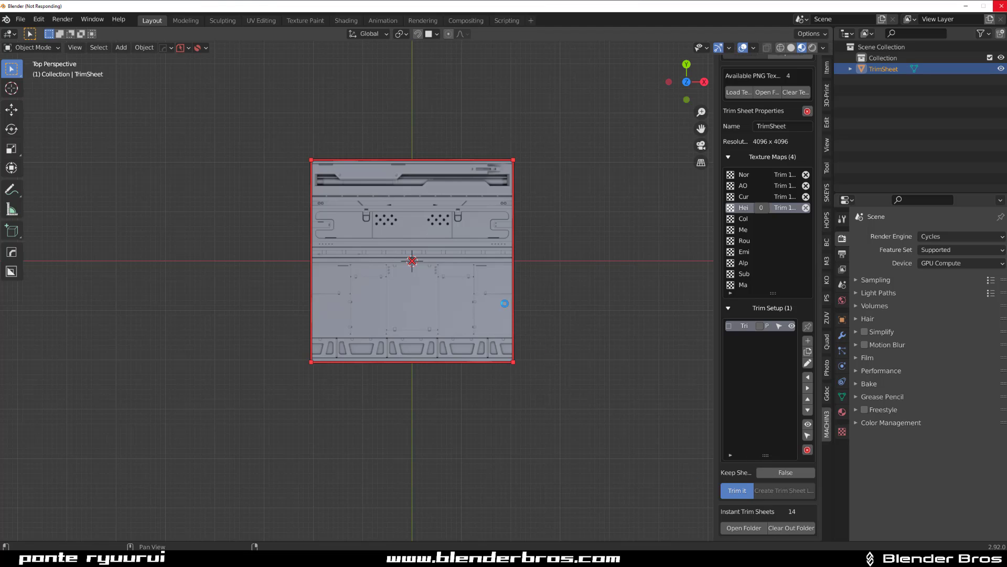
# - Create the TrimSheet_001 test trim with Trim It and orbit to inspect its surface
pyautogui.click(737, 490)
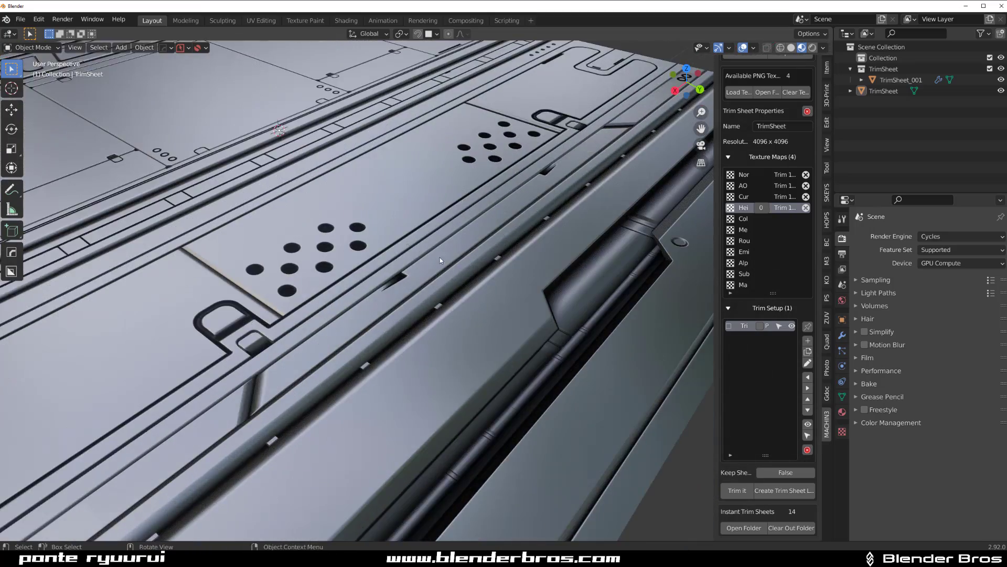
pyautogui.moveTo(440, 260); pyautogui.dragTo(504, 307)
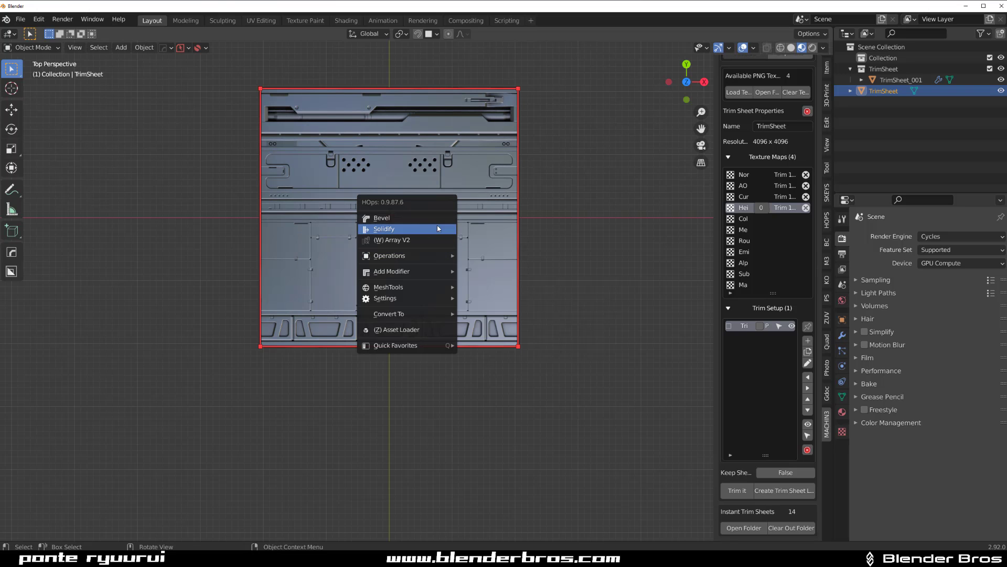
# - Array the test trim to two copies with a constant 4.096 m X offset
pyautogui.click(392, 240)
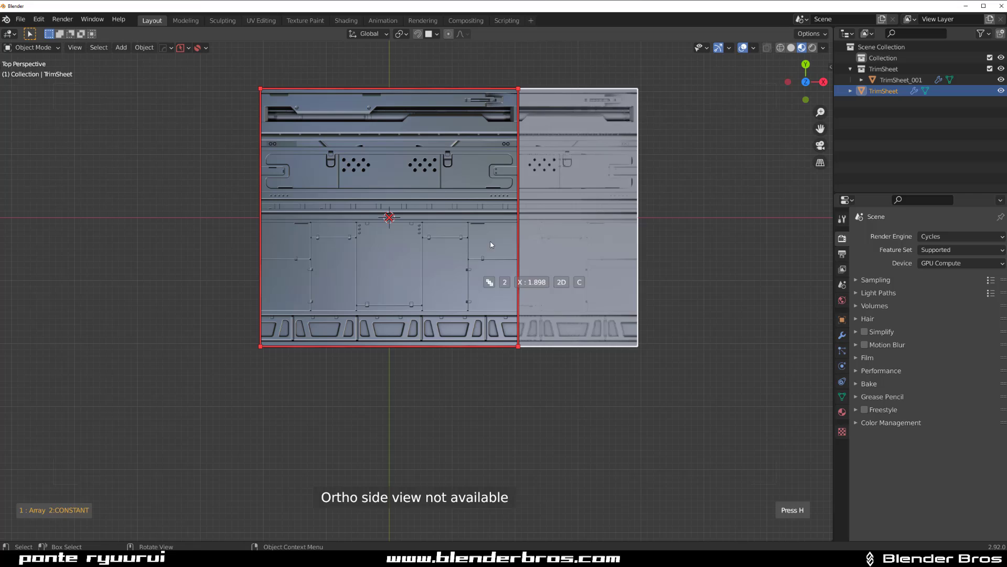
pyautogui.moveTo(531, 281); pyautogui.dragTo(610, 281)
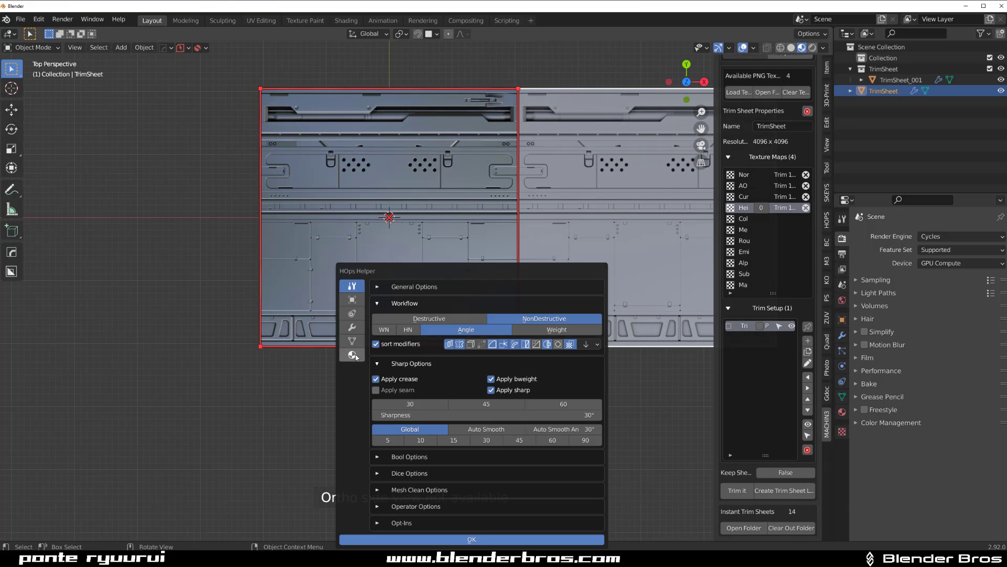
pyautogui.click(351, 326)
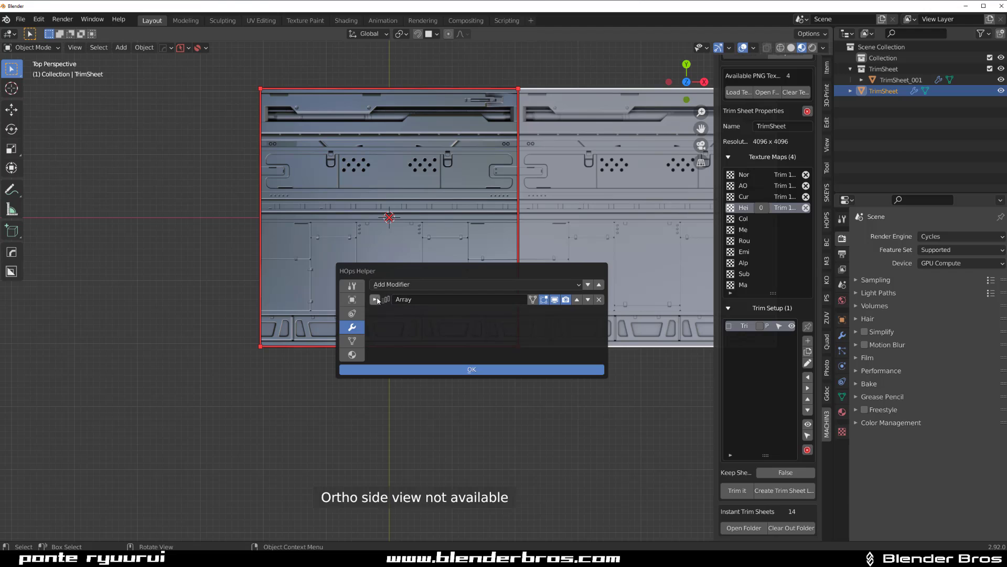
pyautogui.click(375, 300)
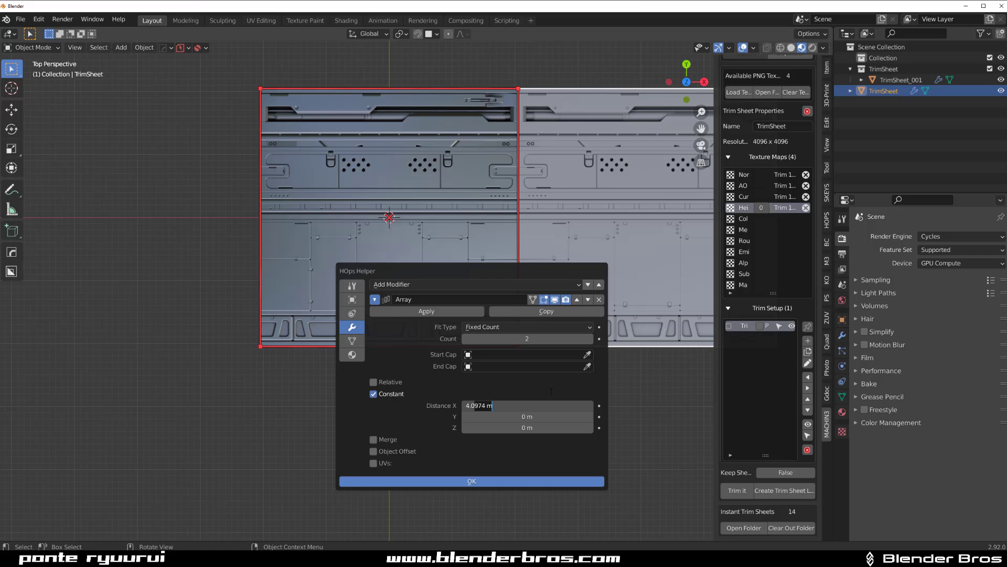
pyautogui.click(471, 480)
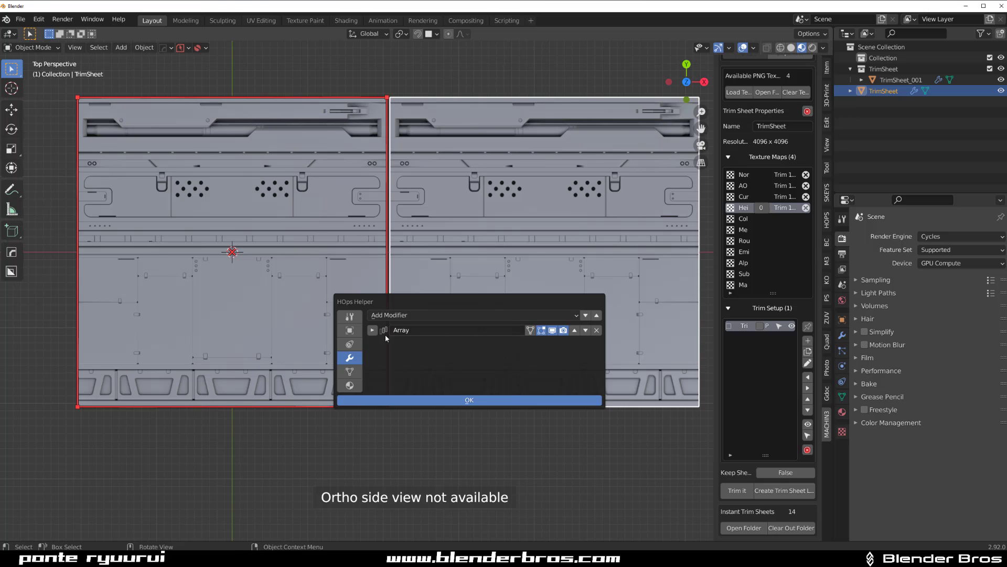
pyautogui.click(371, 329)
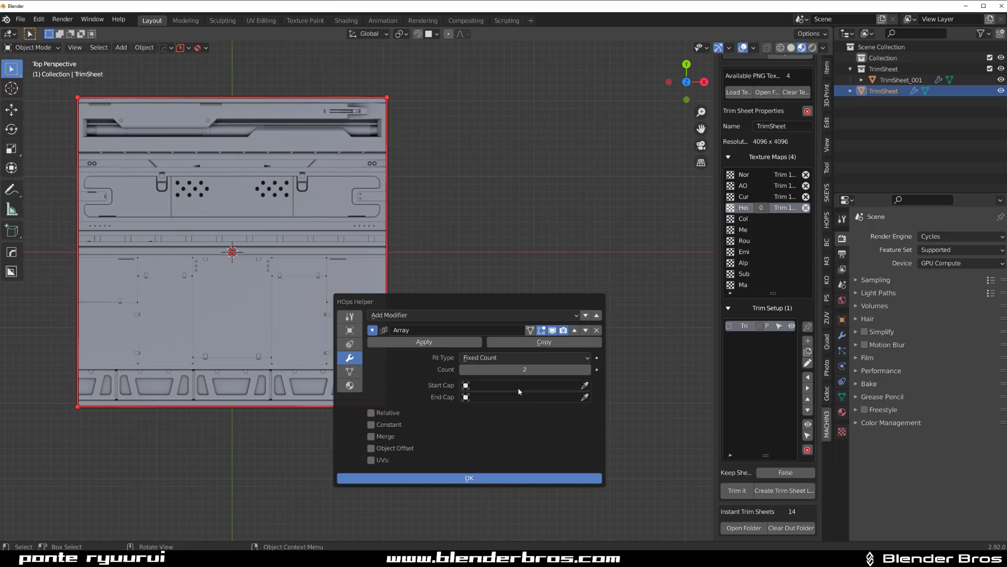
pyautogui.click(468, 477)
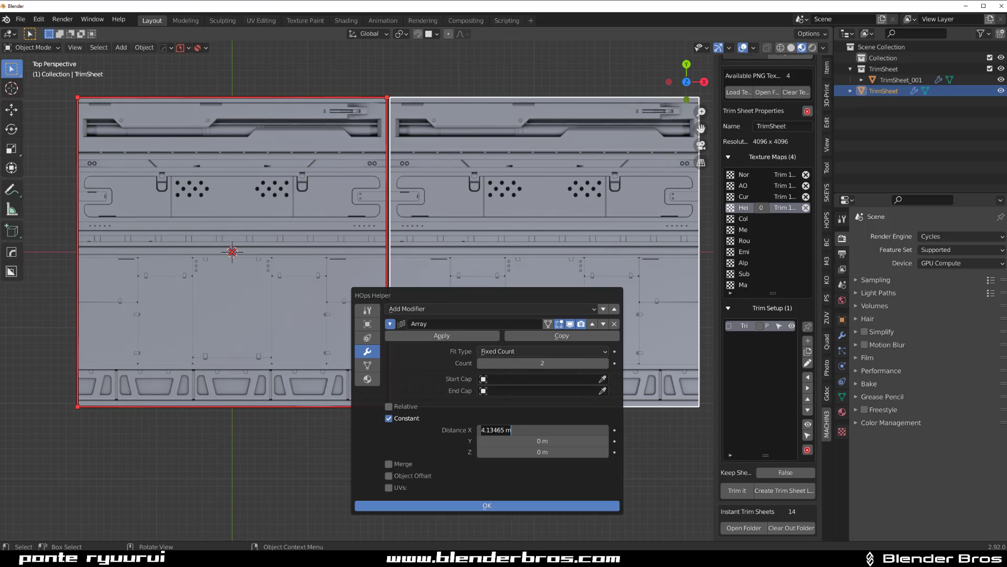
pyautogui.write('4.')
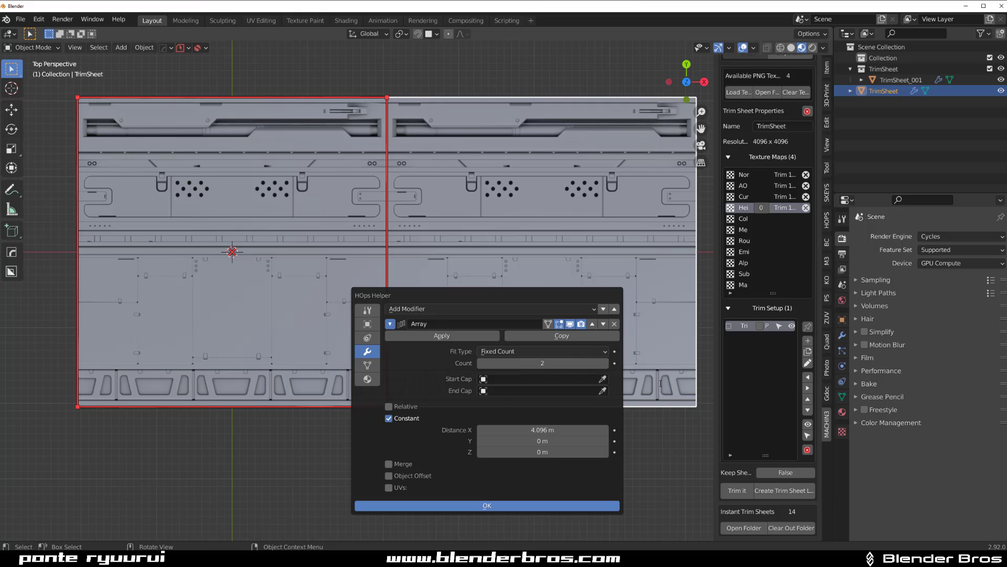
pyautogui.click(487, 505)
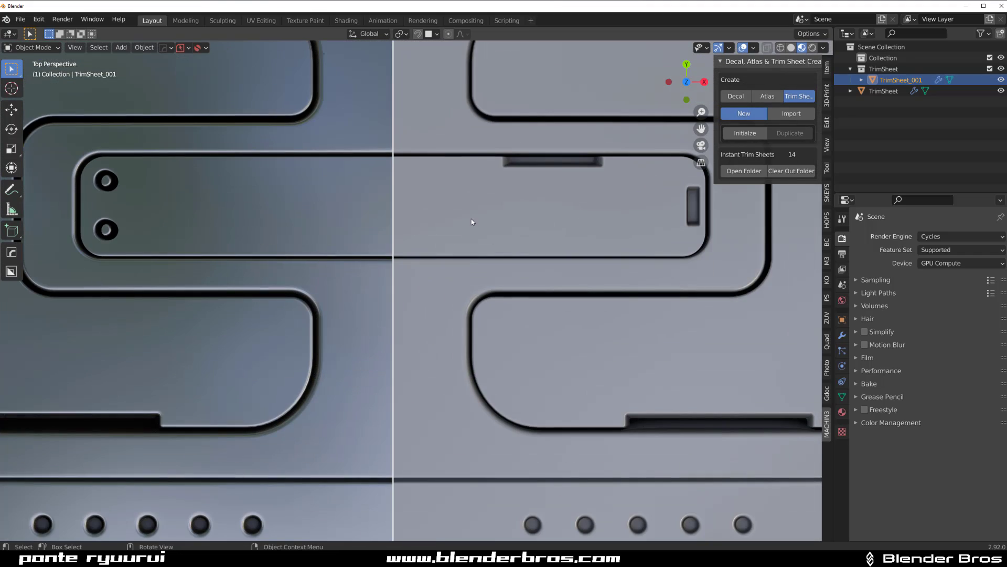
pyautogui.click(882, 91)
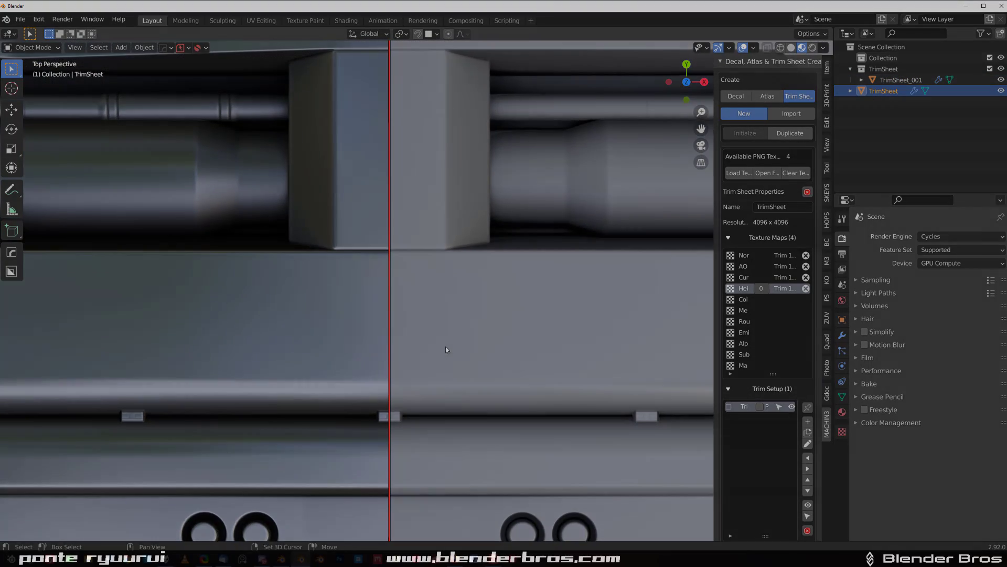